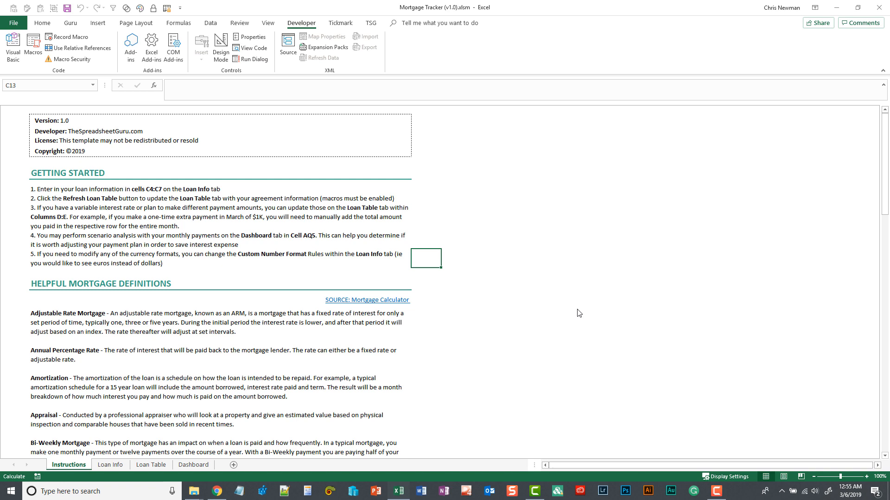
mouse_move(420, 260)
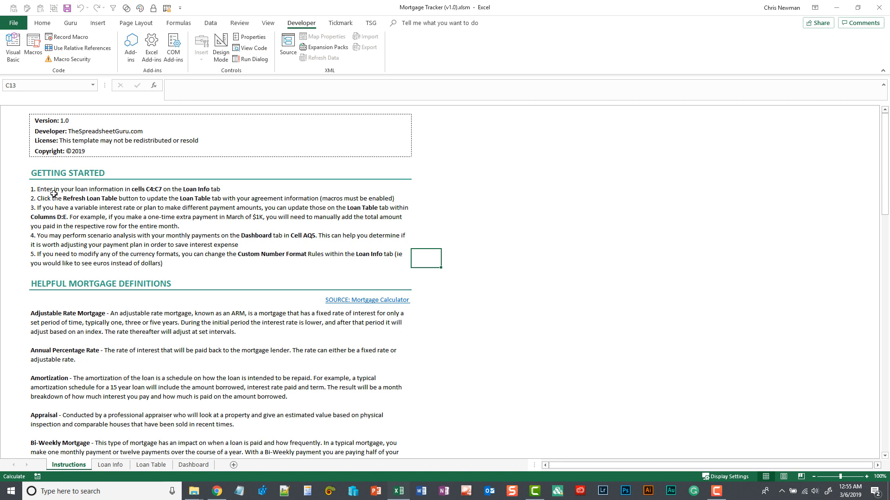
mouse_move(133, 268)
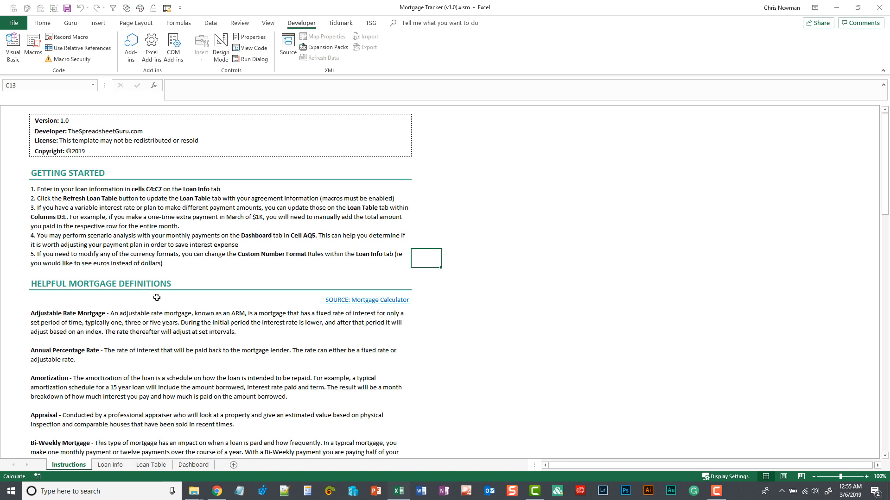
mouse_move(134, 322)
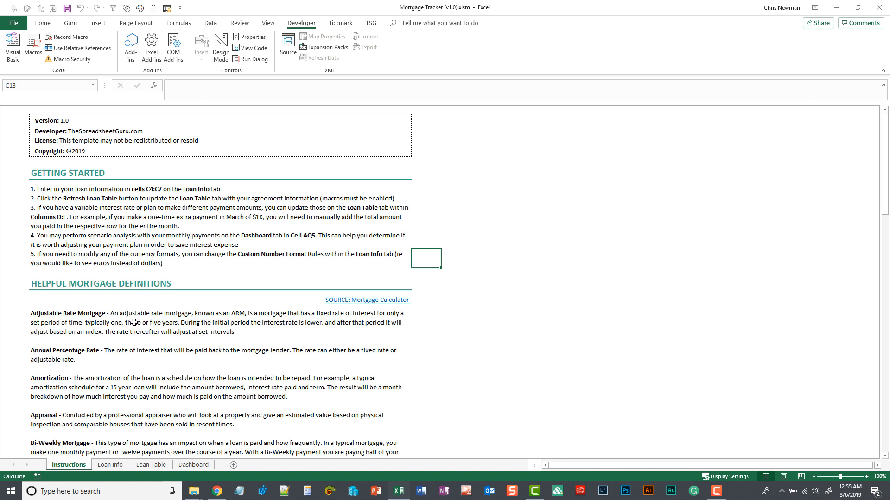
mouse_move(149, 353)
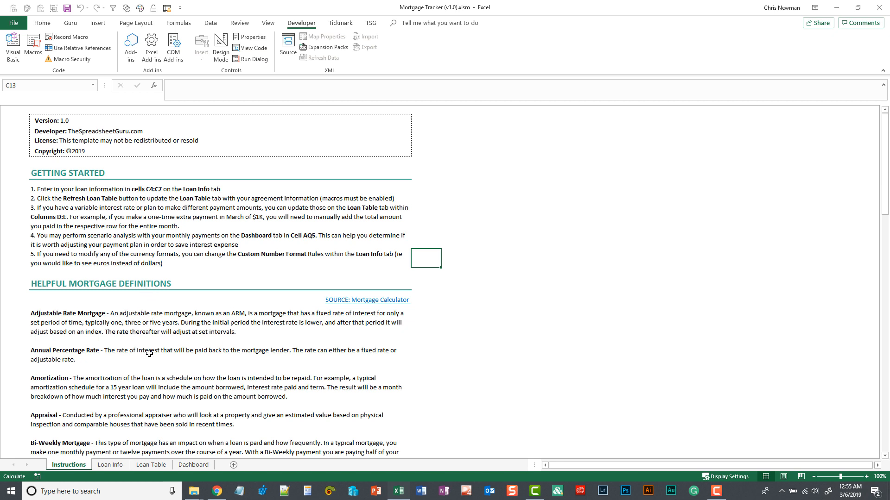
mouse_move(149, 353)
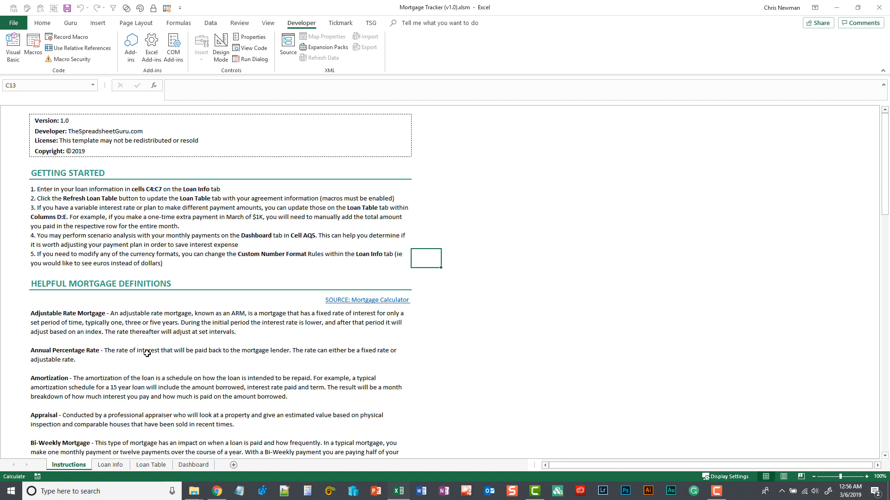
mouse_move(111, 451)
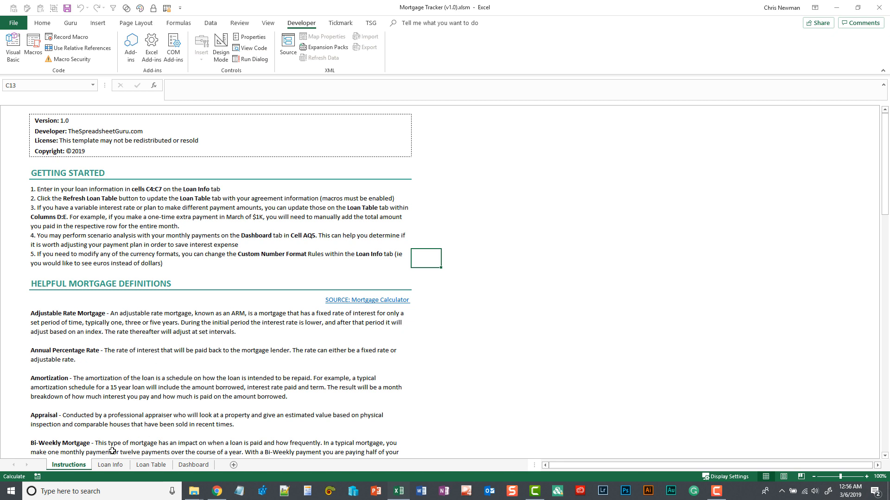
On the Loan Info sheet, enter 3% interest, $200,000 loan, 30 years and a 3/1/2019 start date
left_click(110, 464)
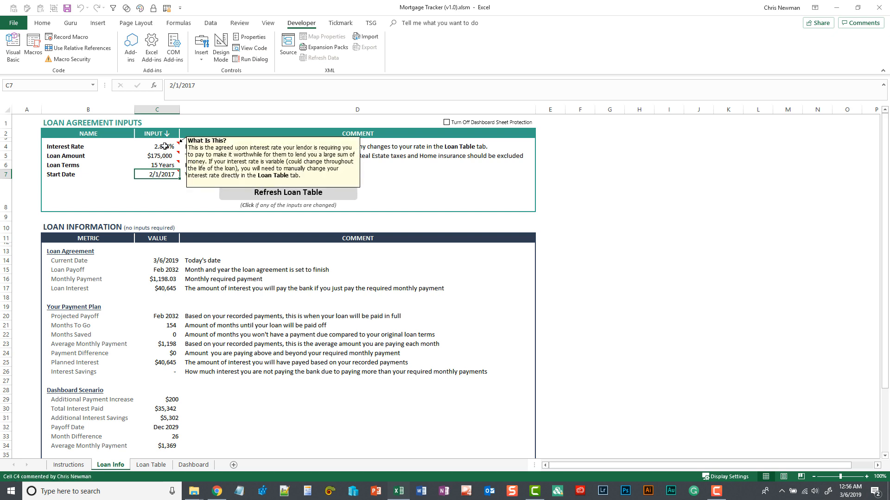
left_click(157, 147)
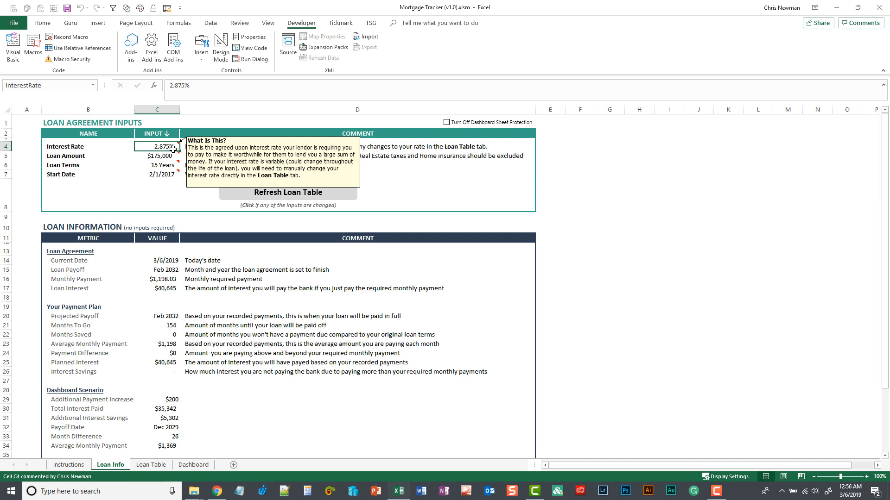
type("3%")
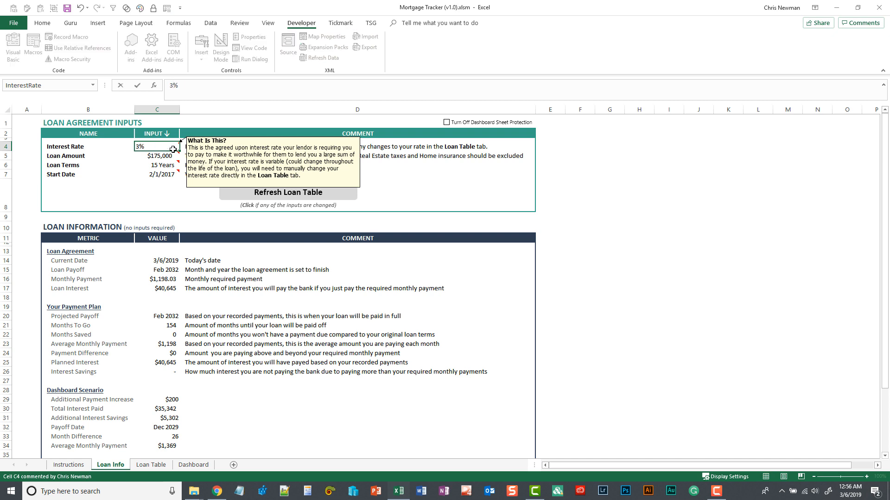
left_click(157, 155)
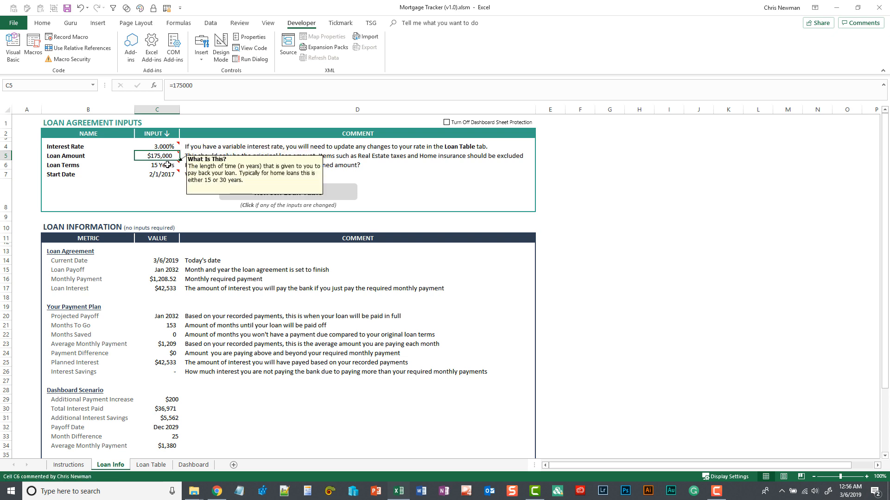
type("200")
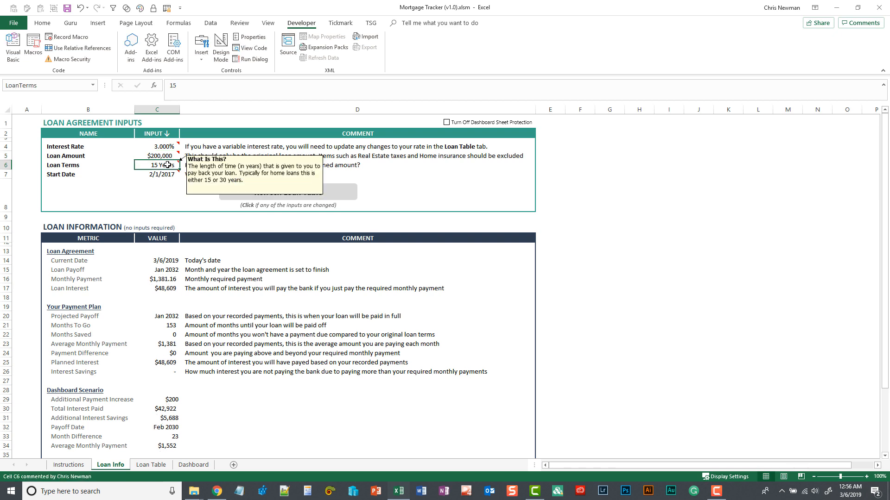
type("30")
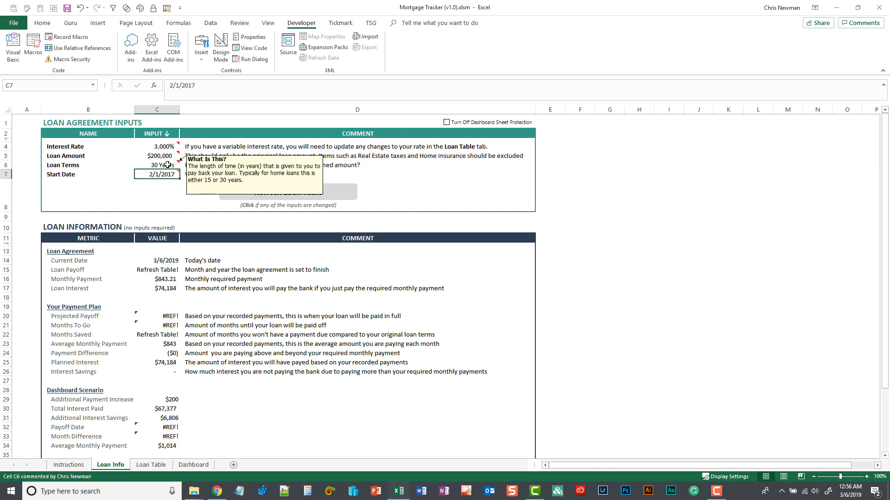
type("3/1")
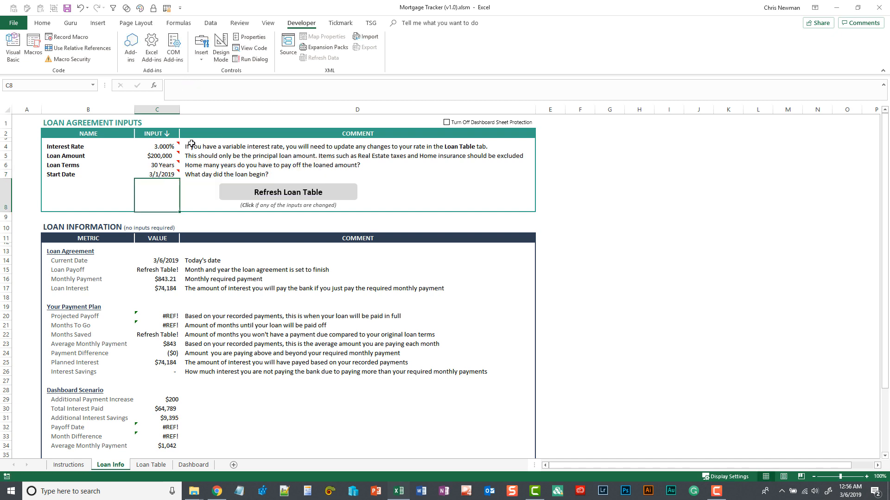
mouse_move(182, 182)
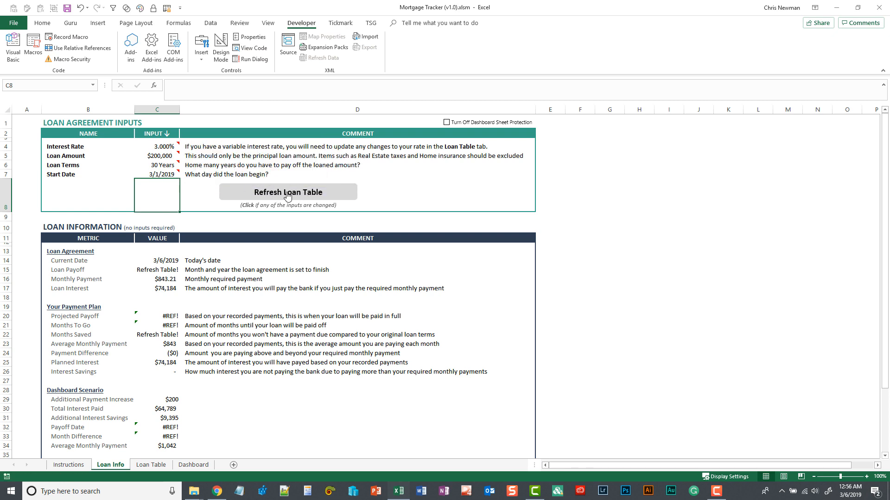
Refresh the loan table, confirming the overwrite, so it shows a Feb 2049 payoff and $103,555 interest
left_click(288, 192)
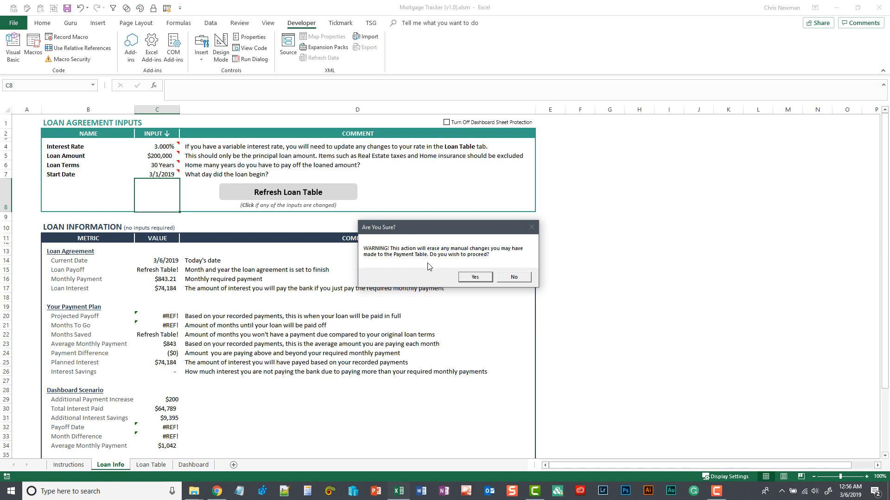
mouse_move(474, 278)
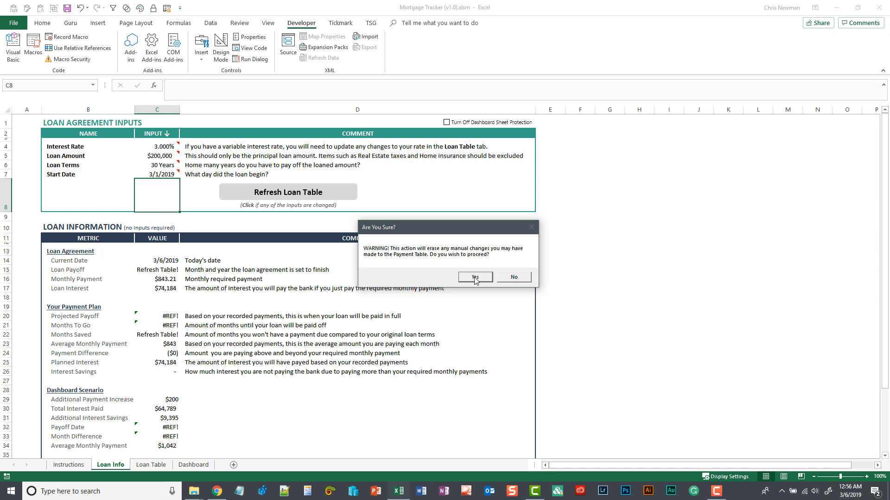
left_click(475, 278)
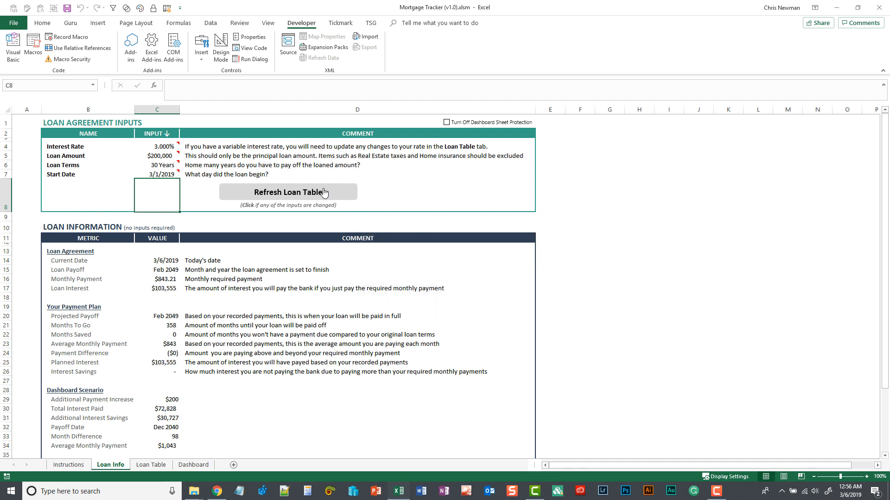
left_click(152, 465)
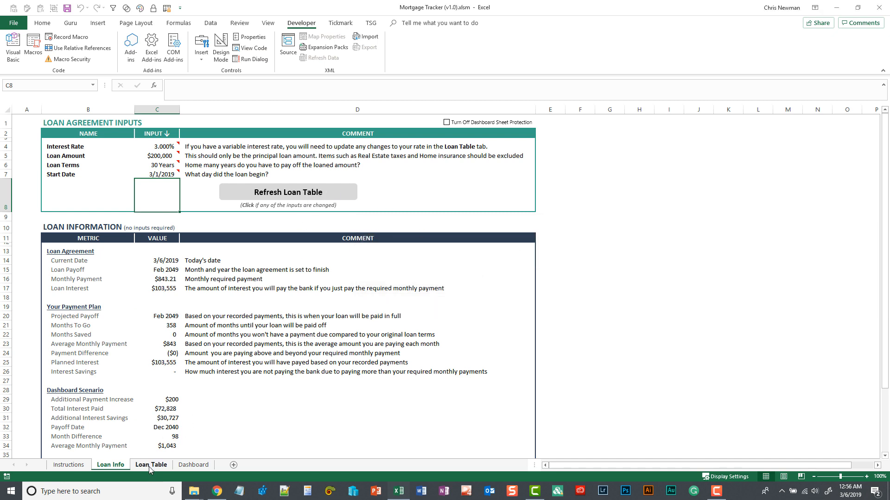
left_click(288, 192)
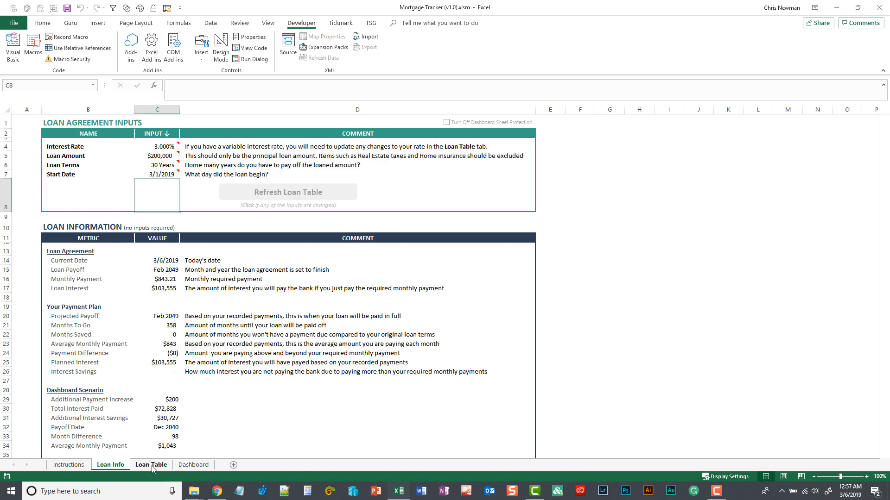
Review the Loan Table's Your Payment override column with the refreshed $843 monthly schedule
left_click(151, 465)
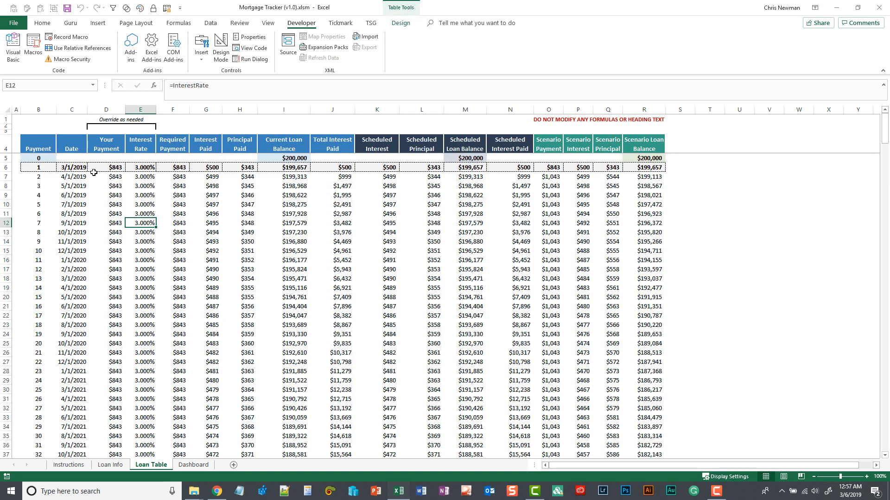
mouse_move(188, 289)
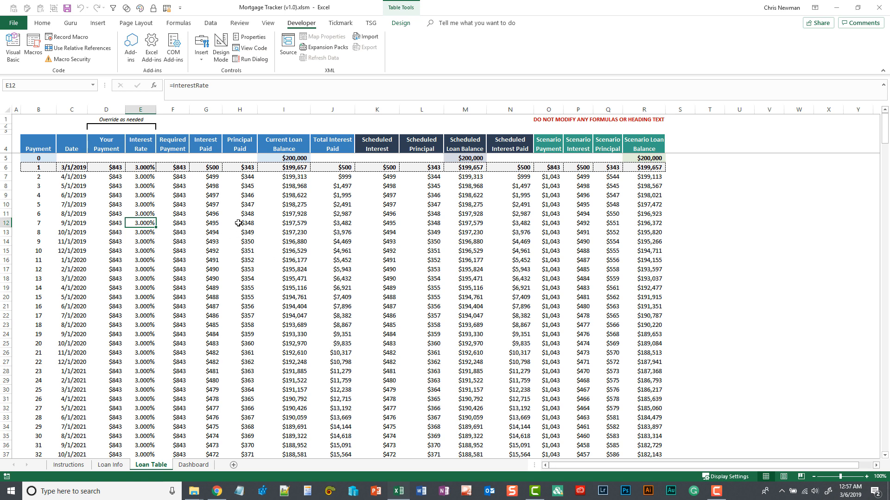
mouse_move(104, 140)
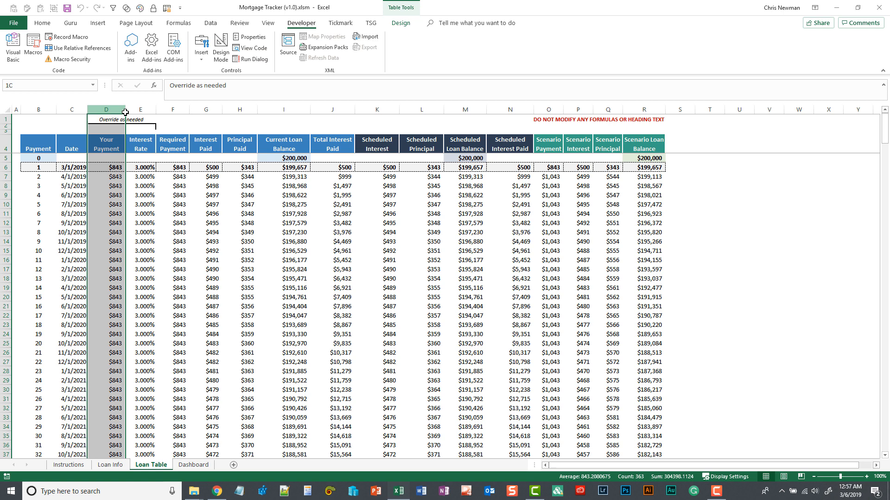
left_click(140, 108)
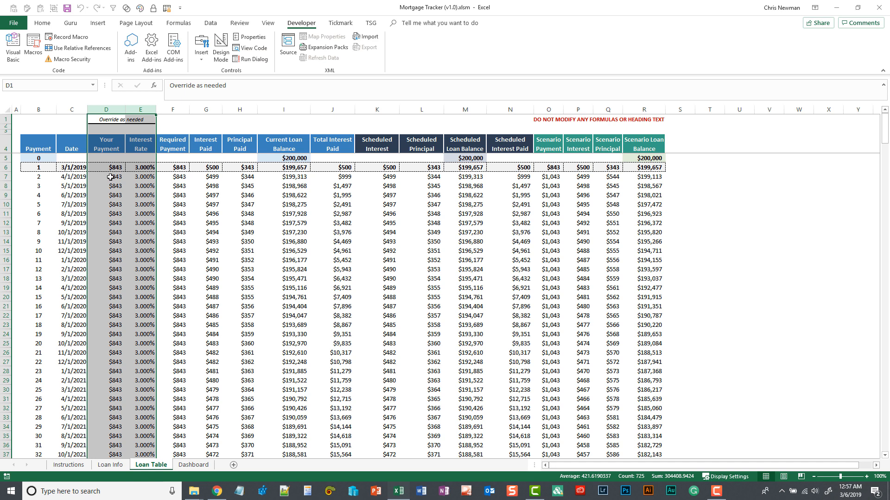
left_click(106, 177)
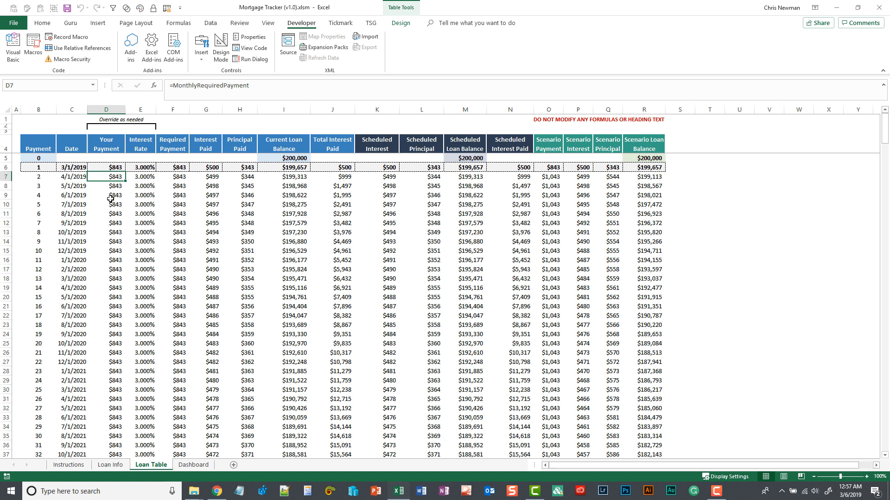
Enter $5,000 extra payments for 12/1/2019 and 12/1/2020, then view the Dashboard's Apr 2047 payoff
left_click(106, 194)
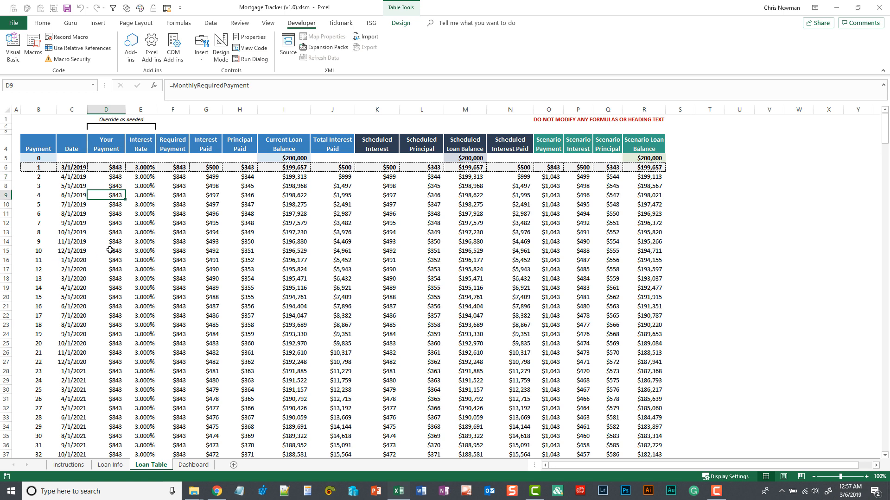
left_click(106, 250)
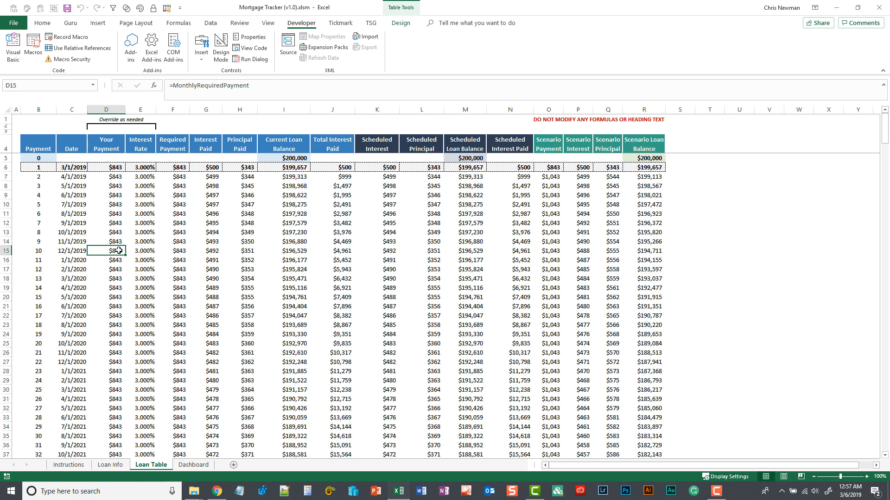
type("5")
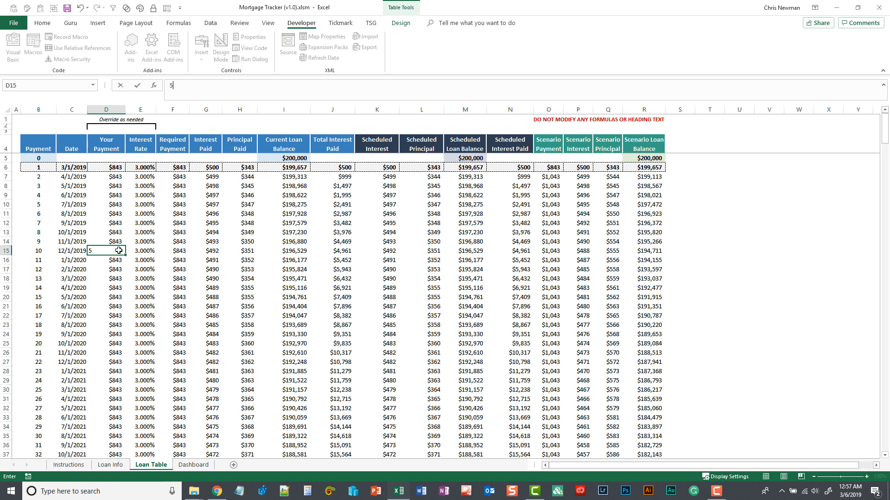
type("000")
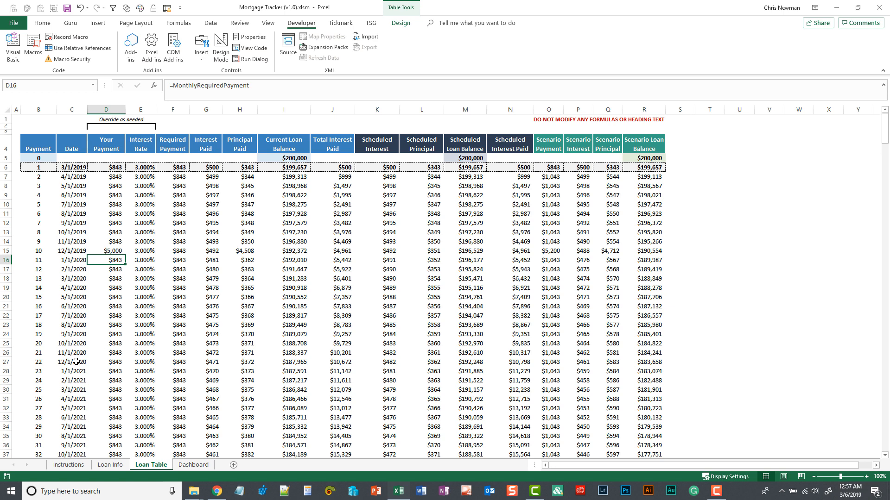
left_click(106, 362)
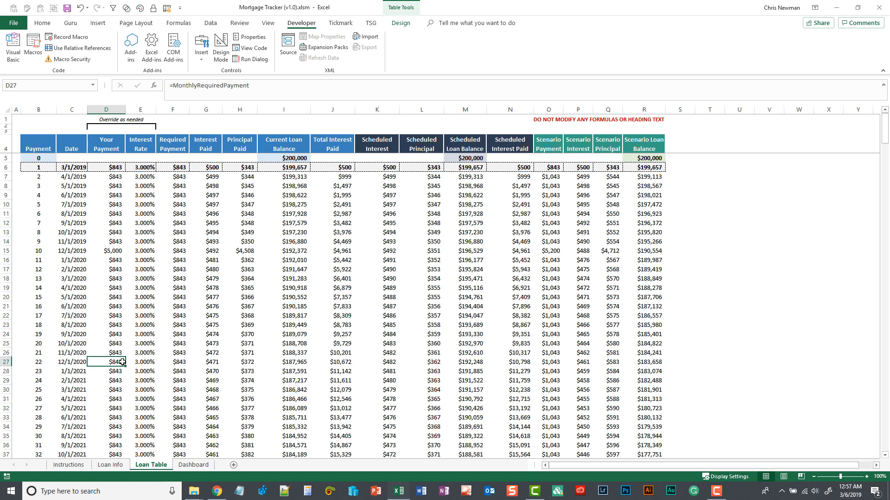
type("5000")
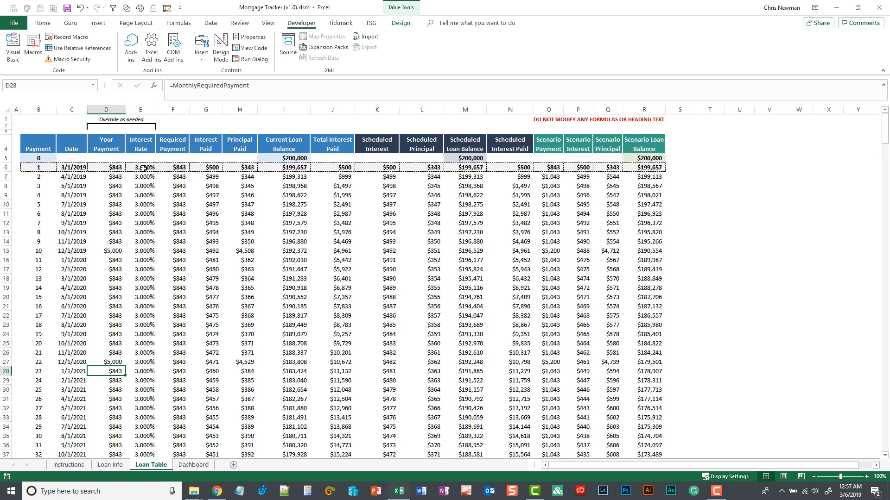
mouse_move(145, 271)
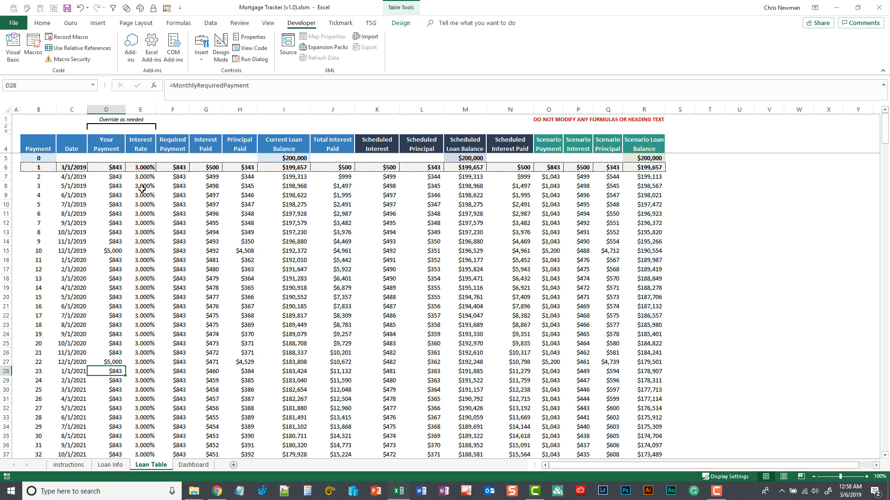
mouse_move(142, 205)
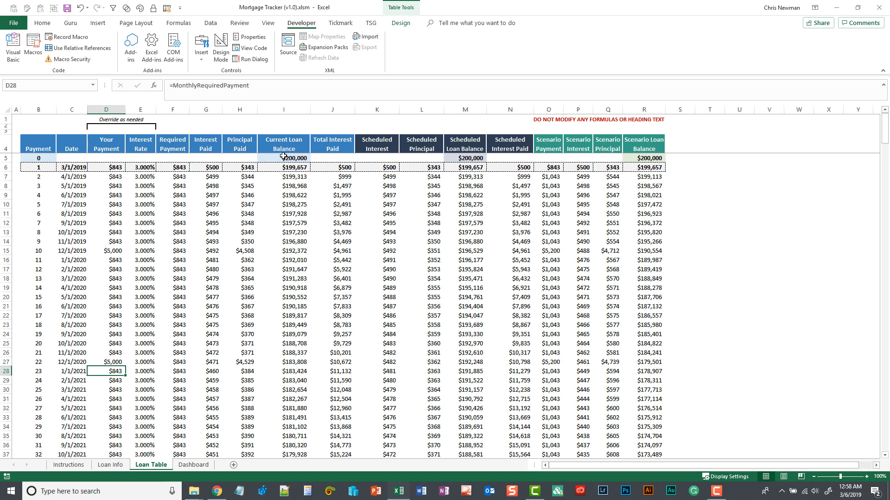
mouse_move(299, 221)
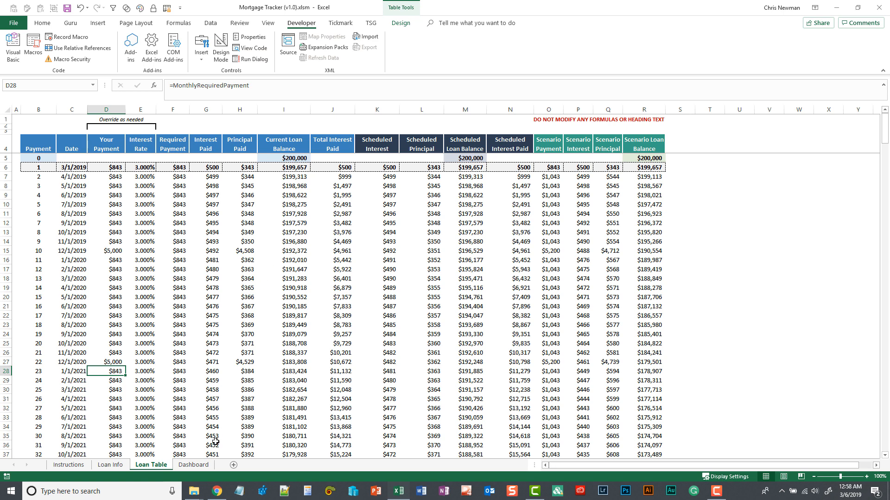
left_click(193, 465)
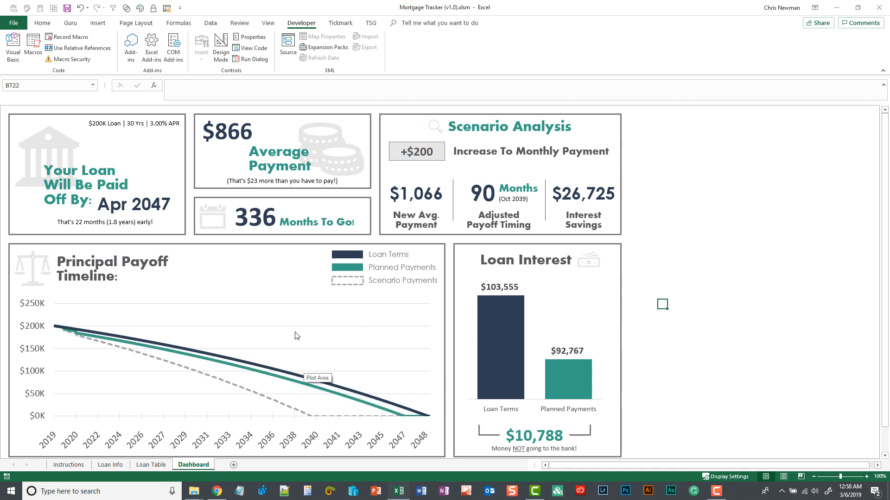
mouse_move(244, 278)
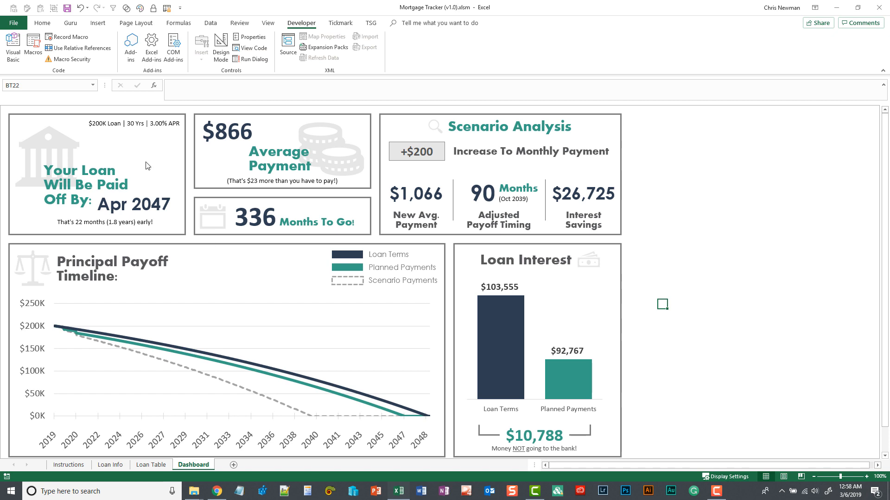
mouse_move(108, 181)
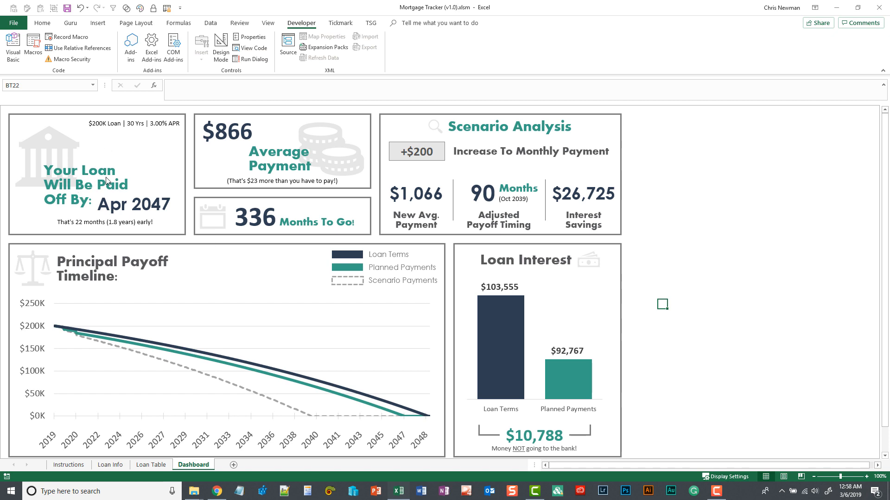
mouse_move(137, 164)
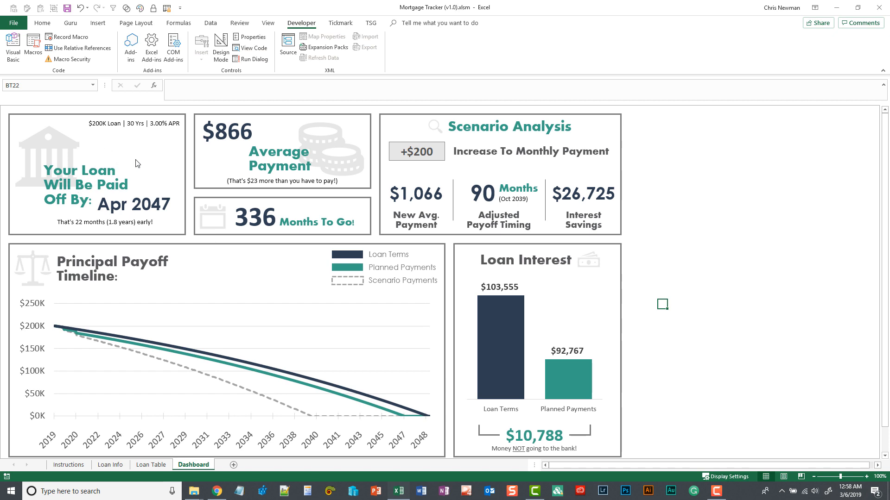
mouse_move(116, 237)
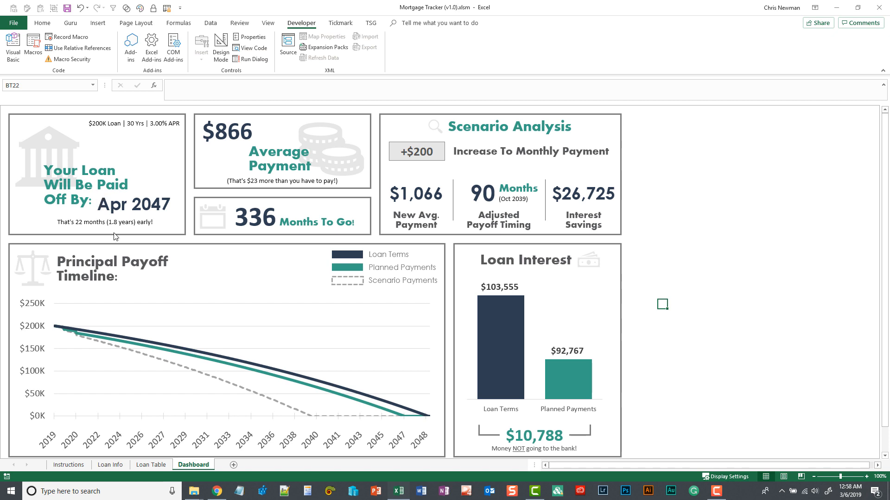
mouse_move(267, 235)
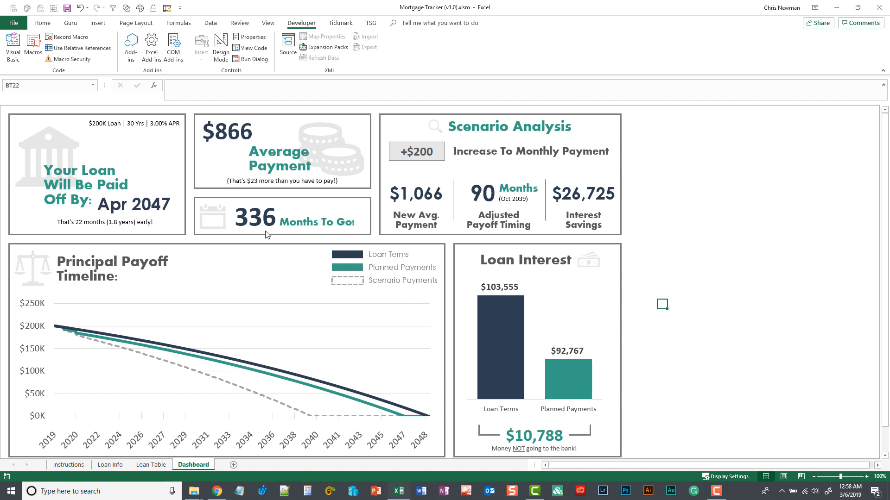
mouse_move(319, 151)
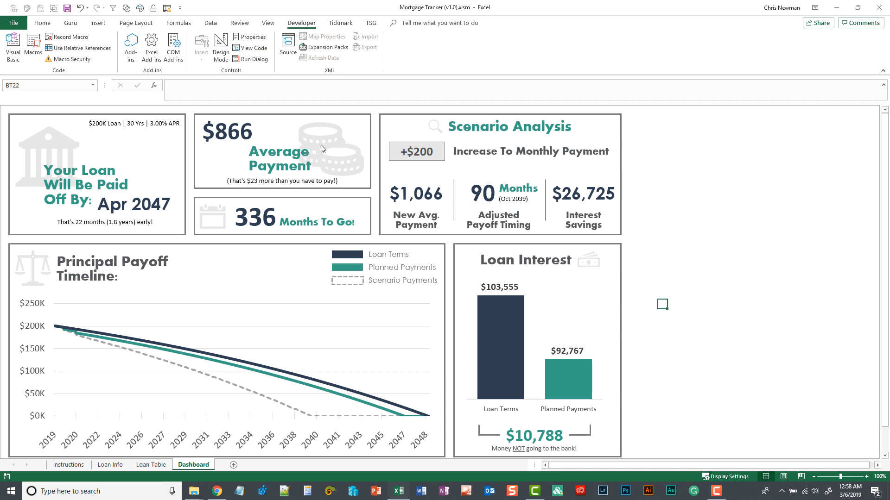
mouse_move(233, 364)
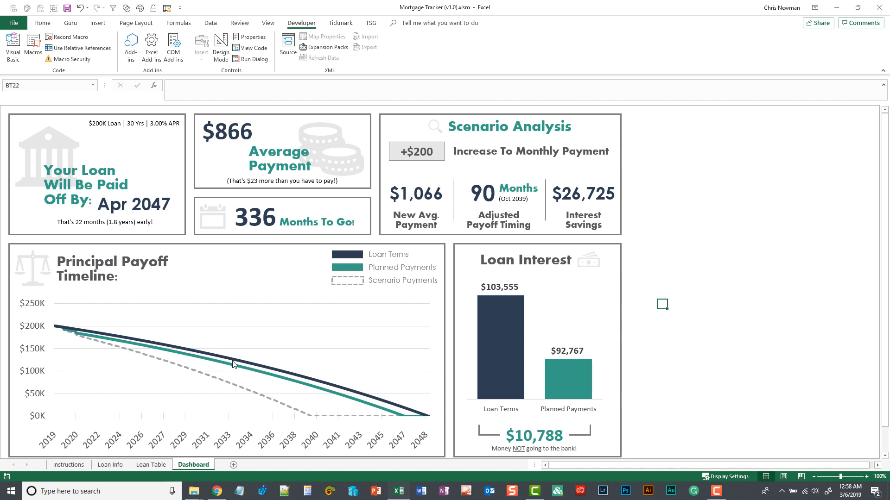
mouse_move(354, 389)
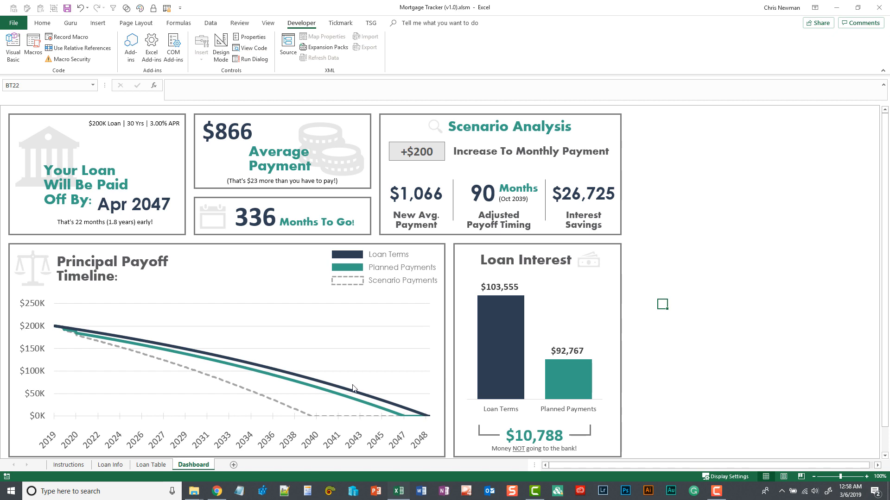
mouse_move(430, 414)
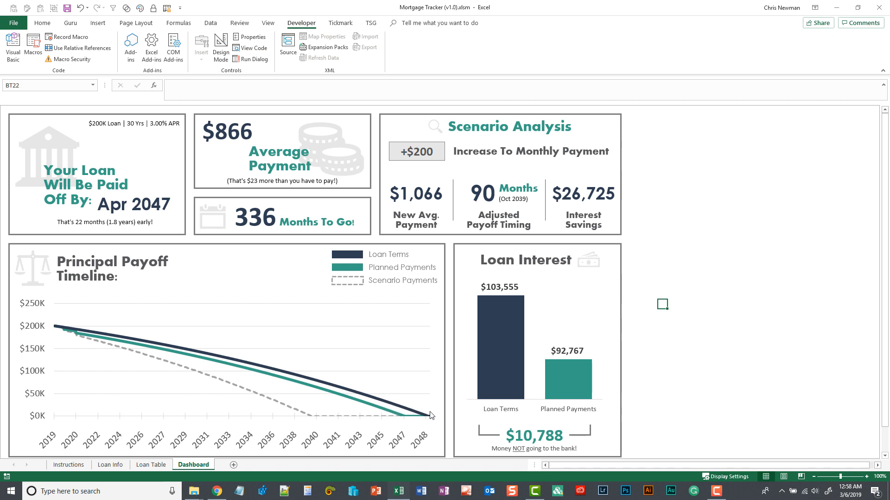
mouse_move(390, 174)
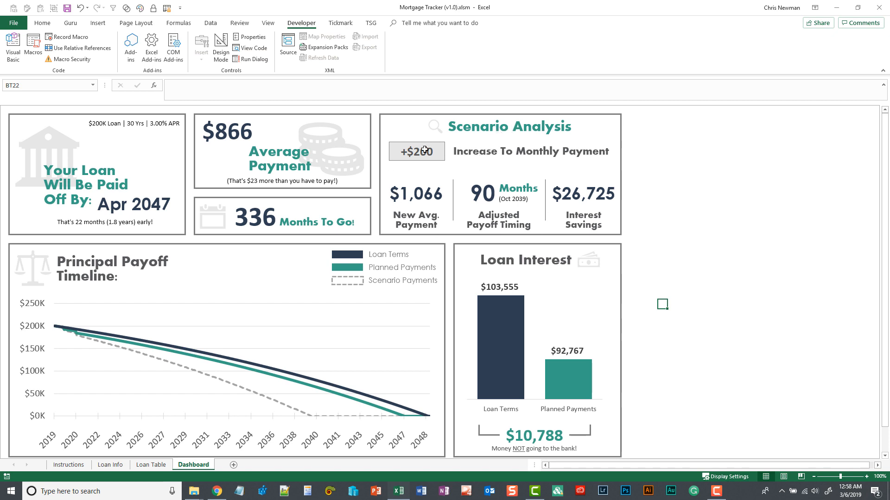
Set the scenario's monthly payment increase to $100, yielding $966 average payment and $15,702 savings
left_click(416, 152)
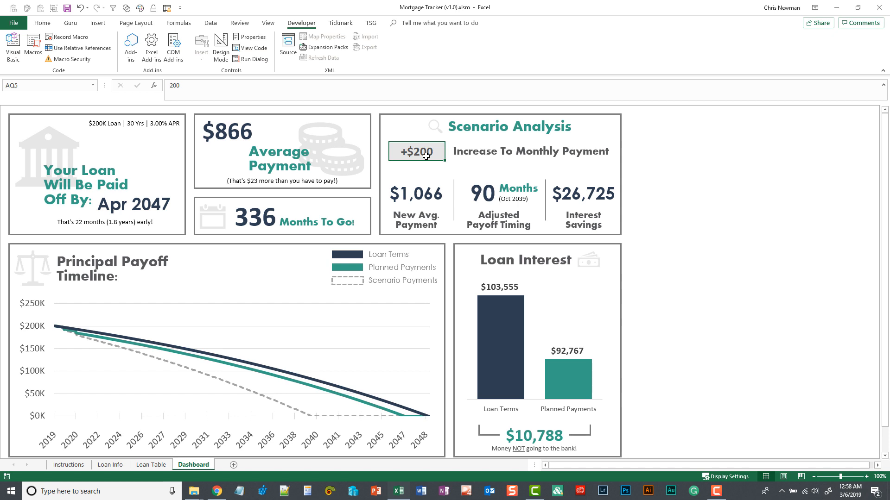
type("100")
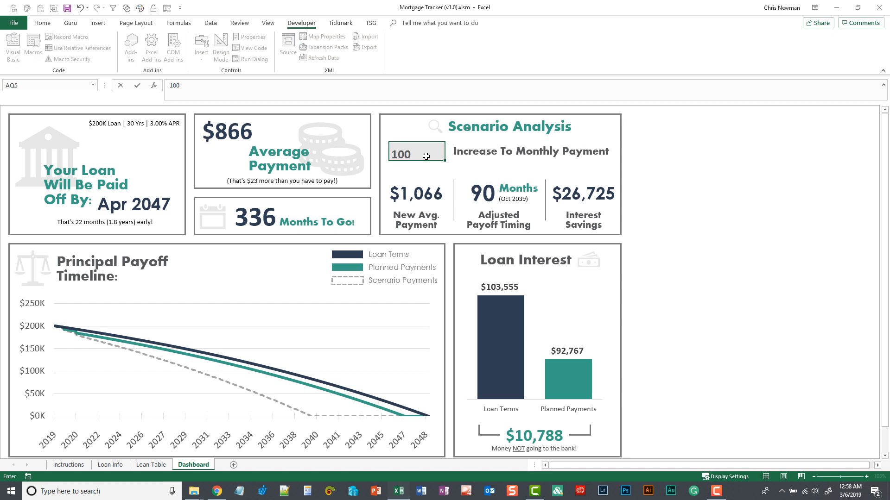
key("enter")
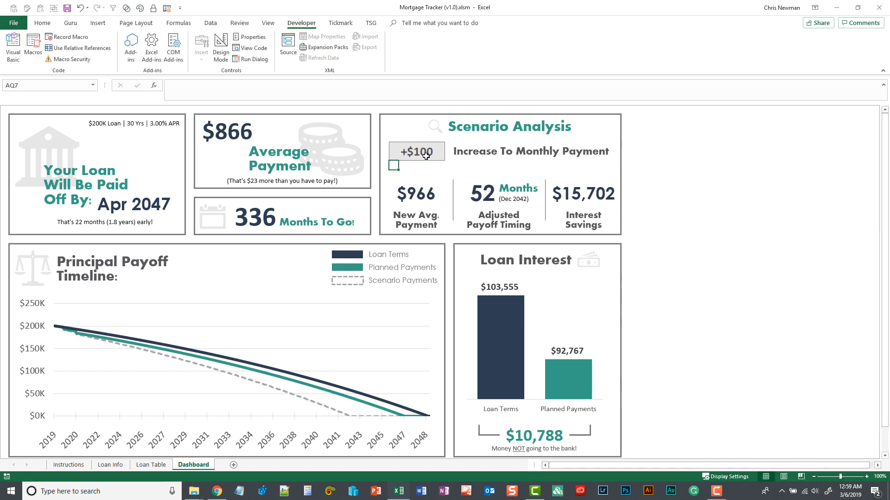
mouse_move(543, 187)
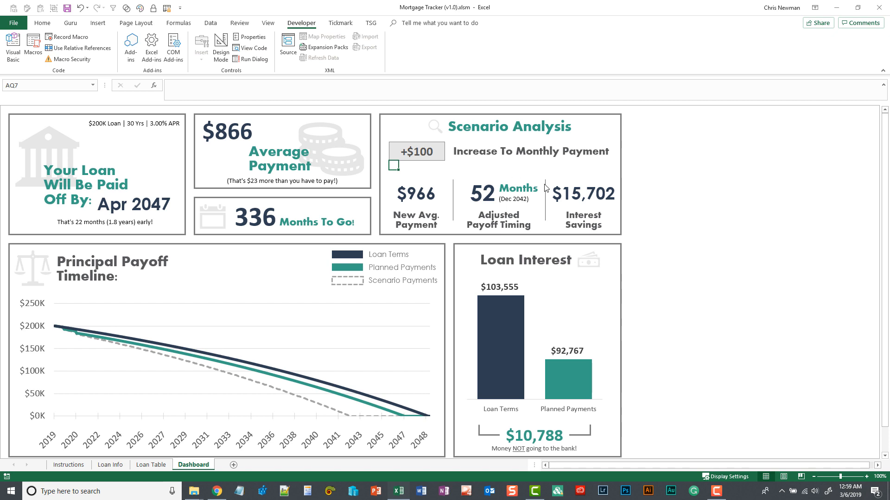
mouse_move(594, 207)
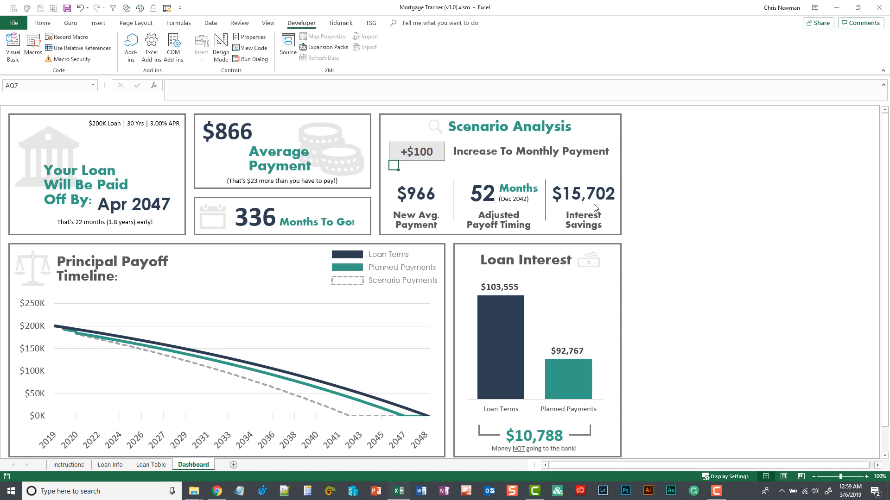
mouse_move(583, 203)
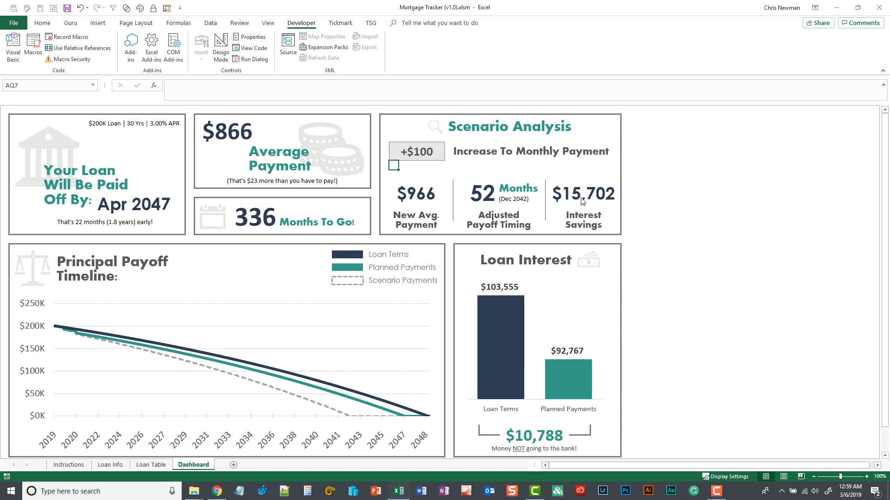
mouse_move(594, 215)
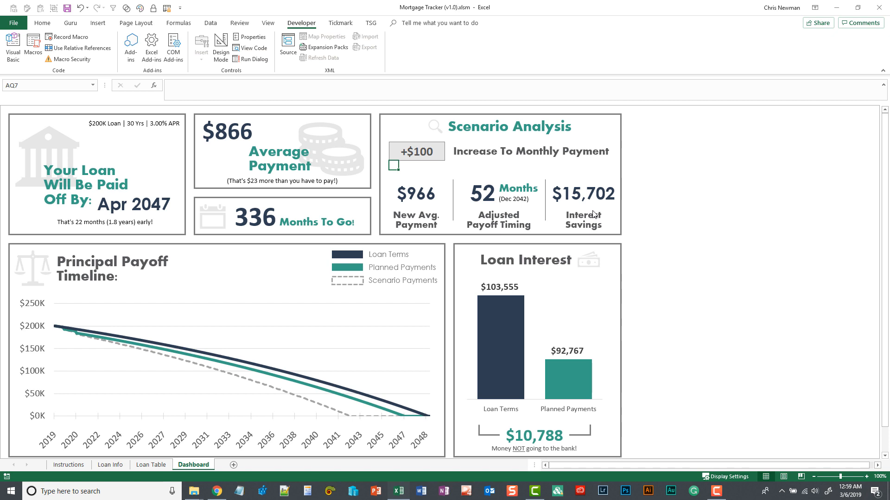
mouse_move(569, 213)
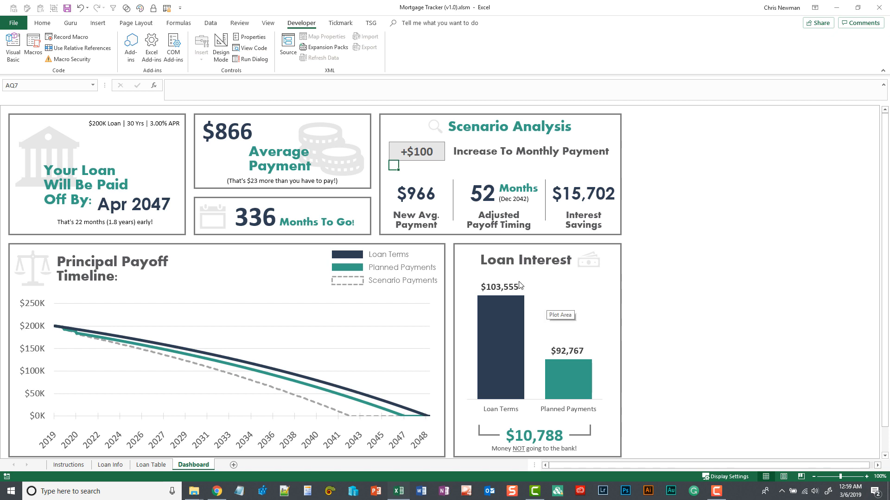
mouse_move(519, 286)
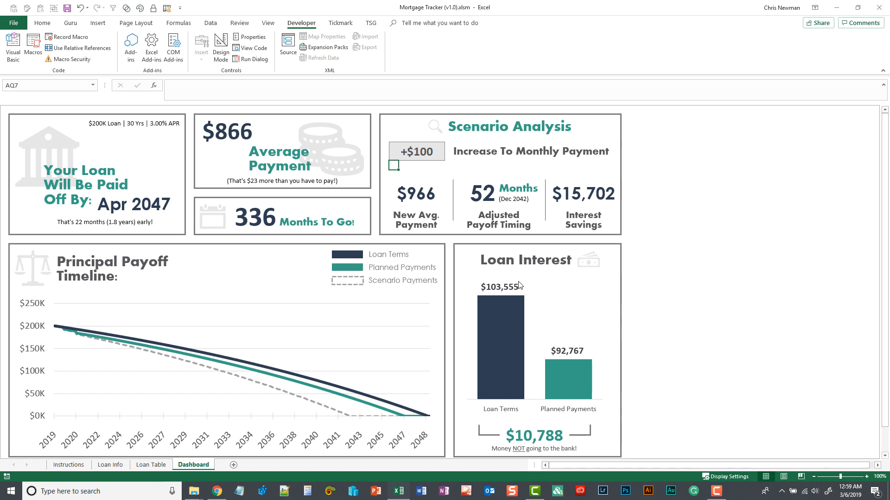
mouse_move(567, 311)
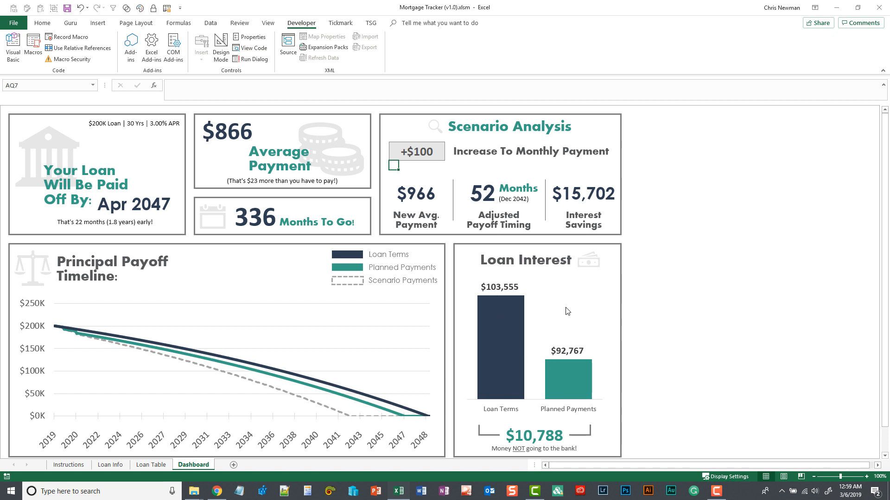
mouse_move(561, 324)
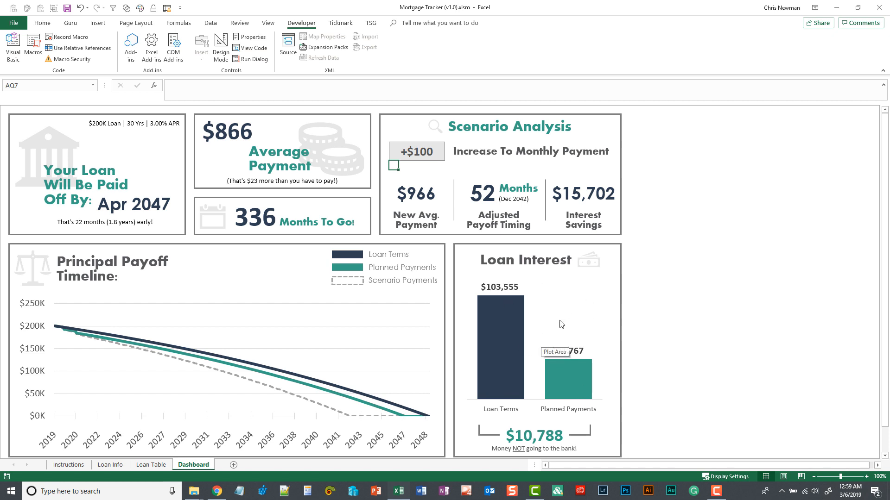
mouse_move(540, 329)
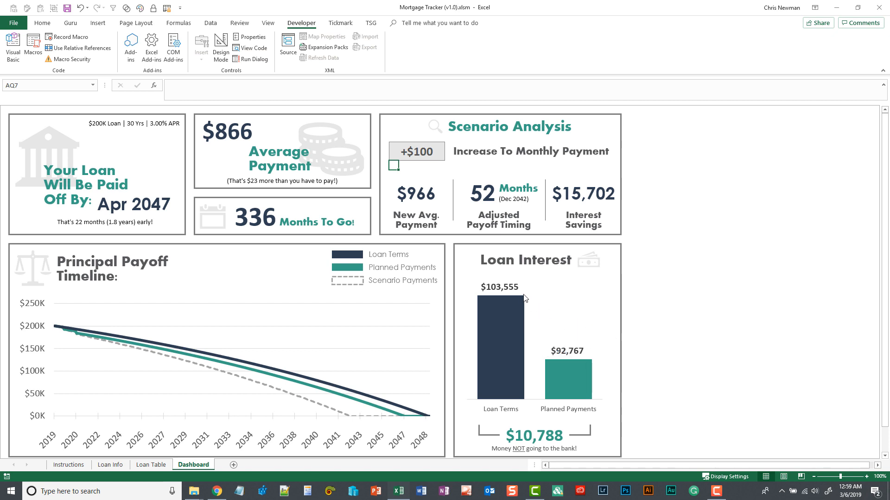
mouse_move(485, 356)
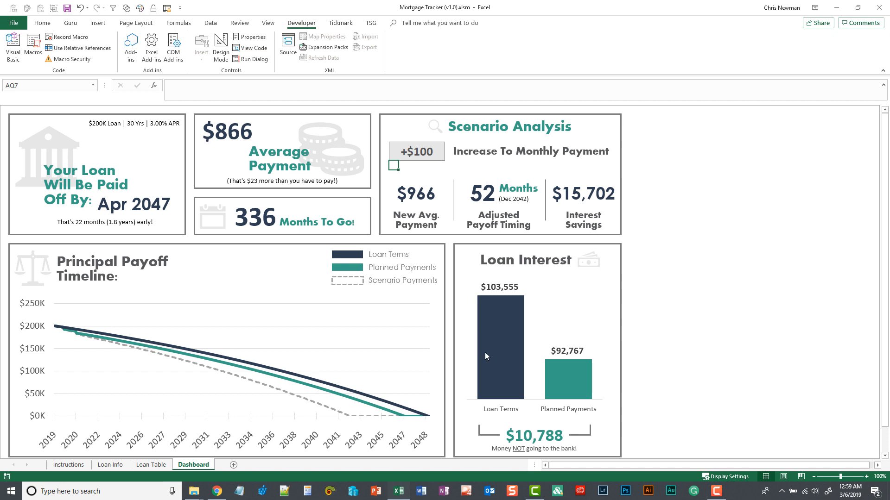
mouse_move(495, 286)
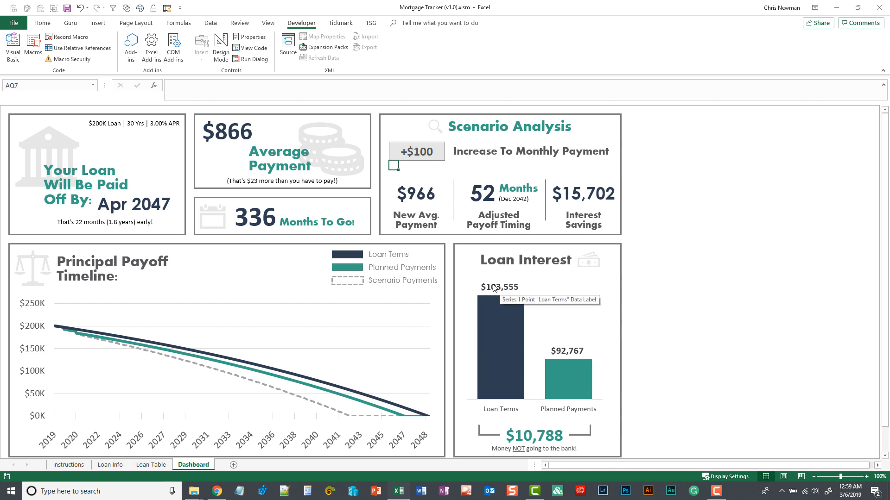
mouse_move(526, 291)
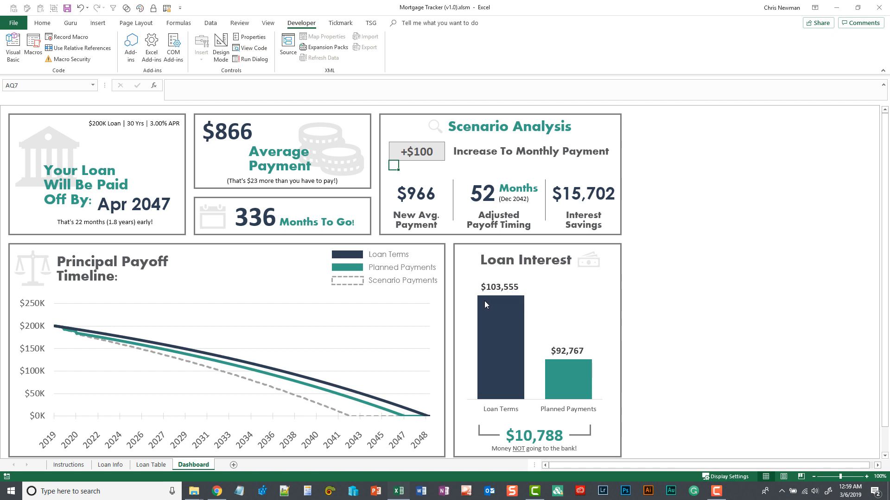
mouse_move(514, 312)
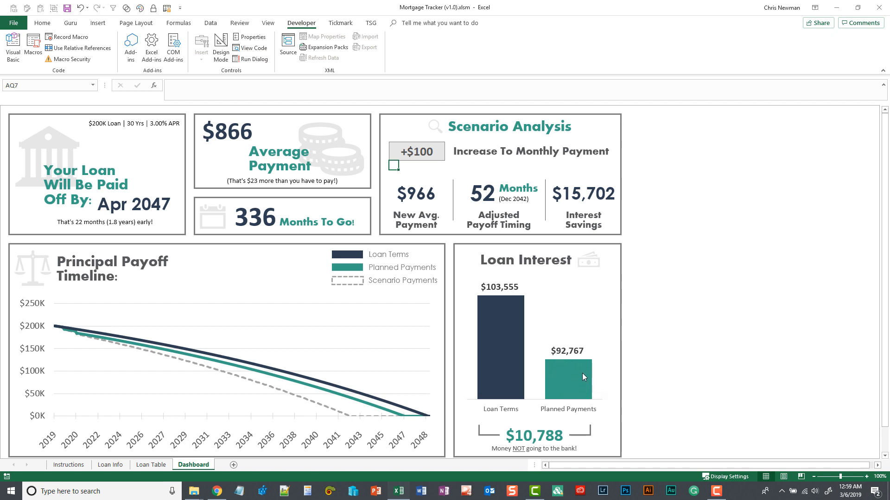
mouse_move(555, 375)
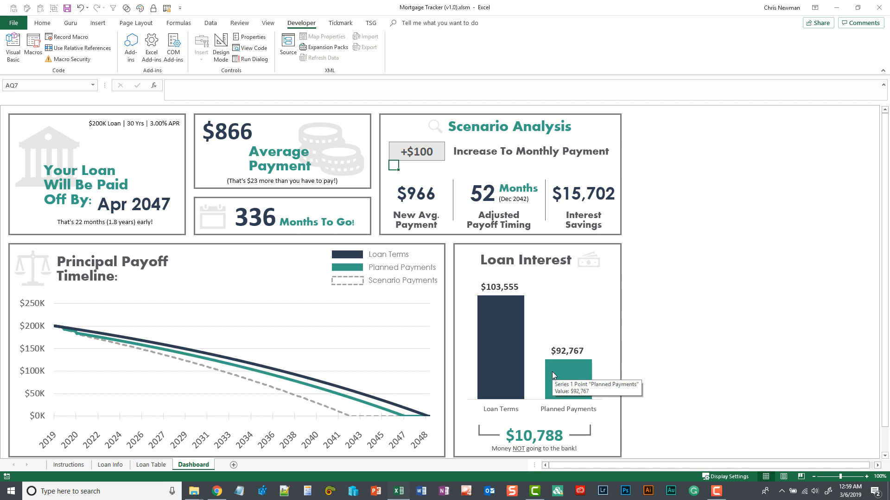
mouse_move(465, 311)
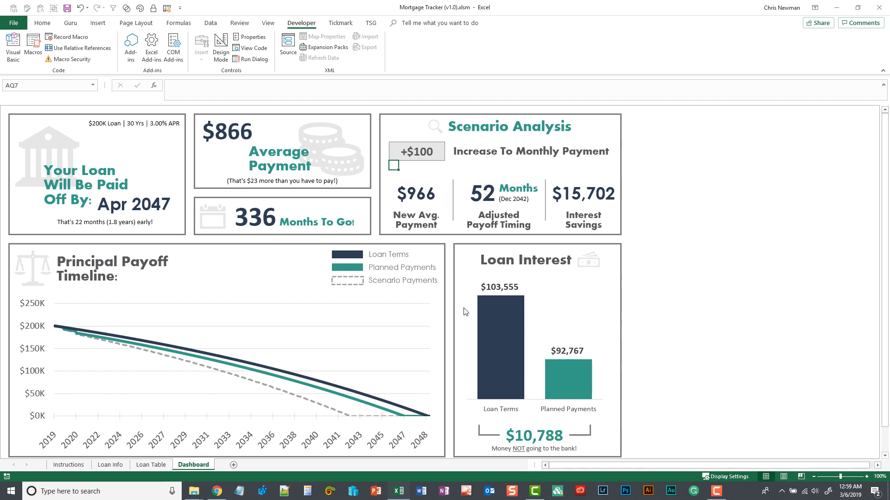
mouse_move(464, 313)
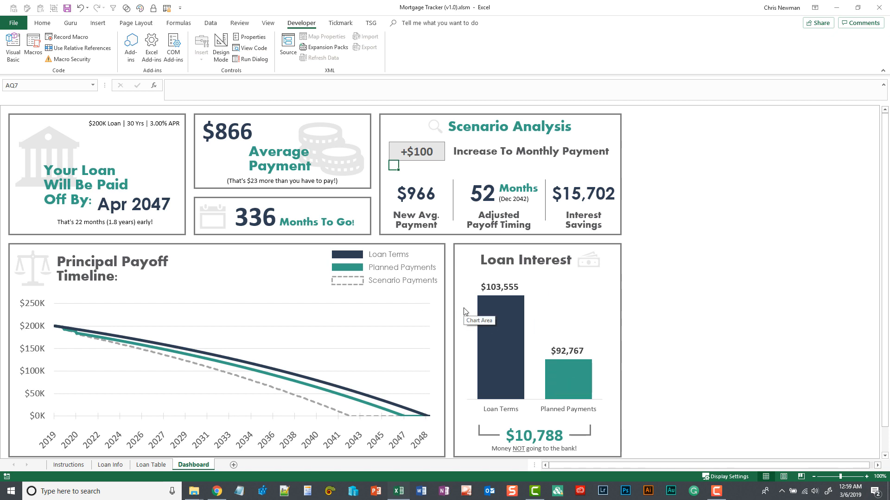